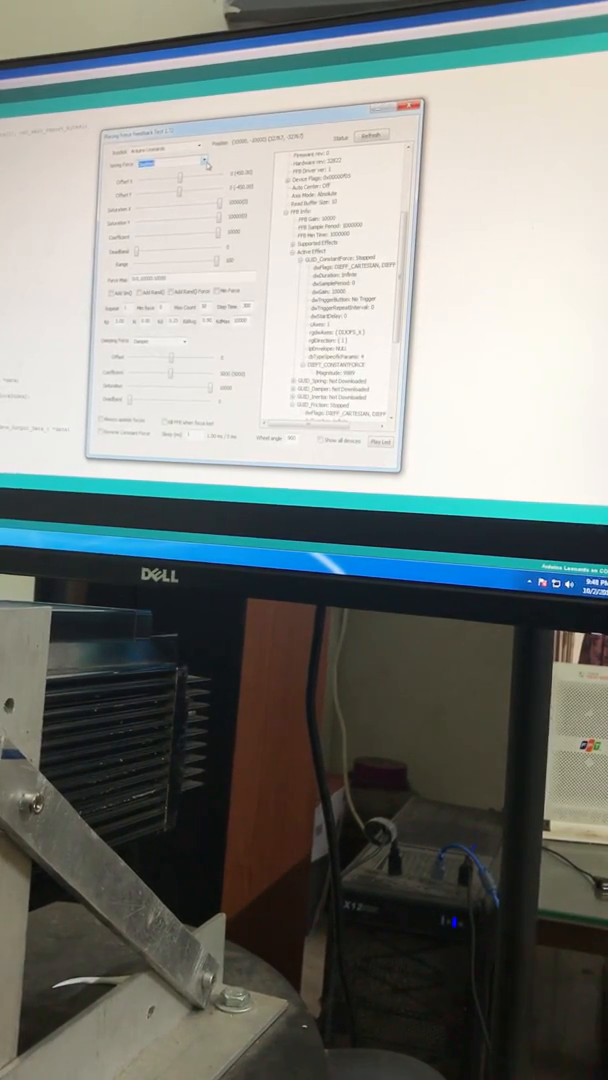
pyautogui.click(196, 160)
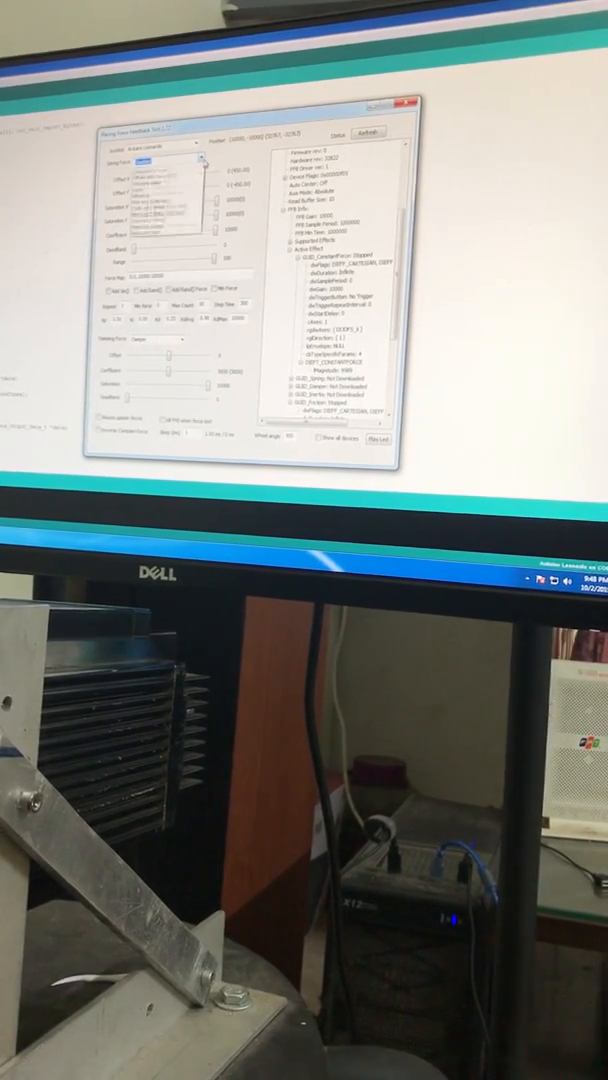